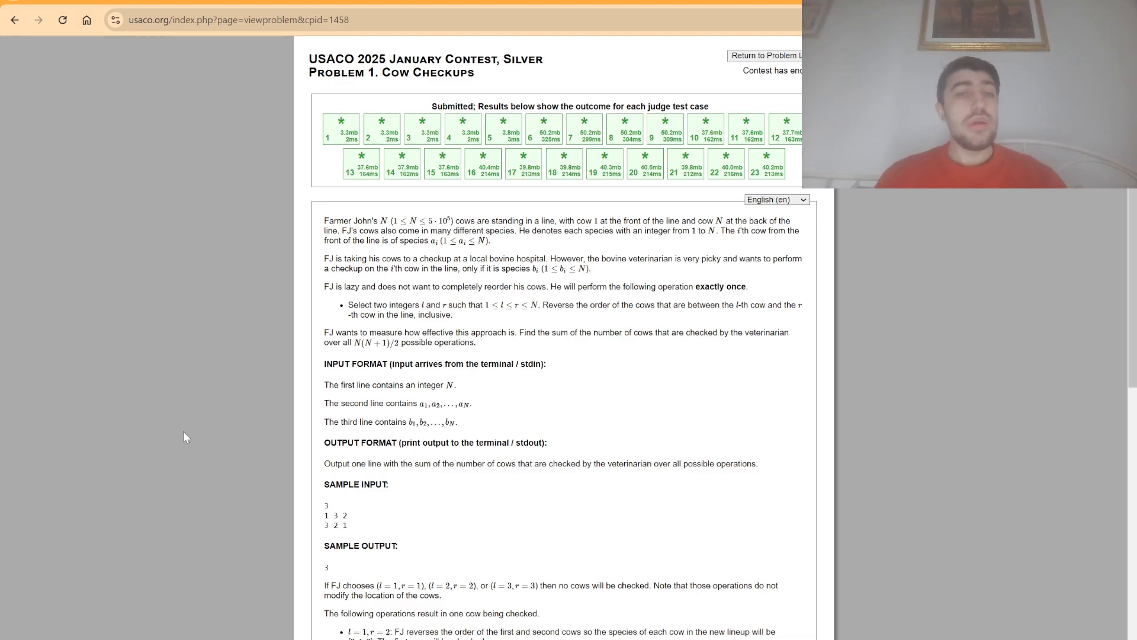
- Scroll the Cow Checkups statement down to the first sample's input, output and explanation
scroll("down", 3)
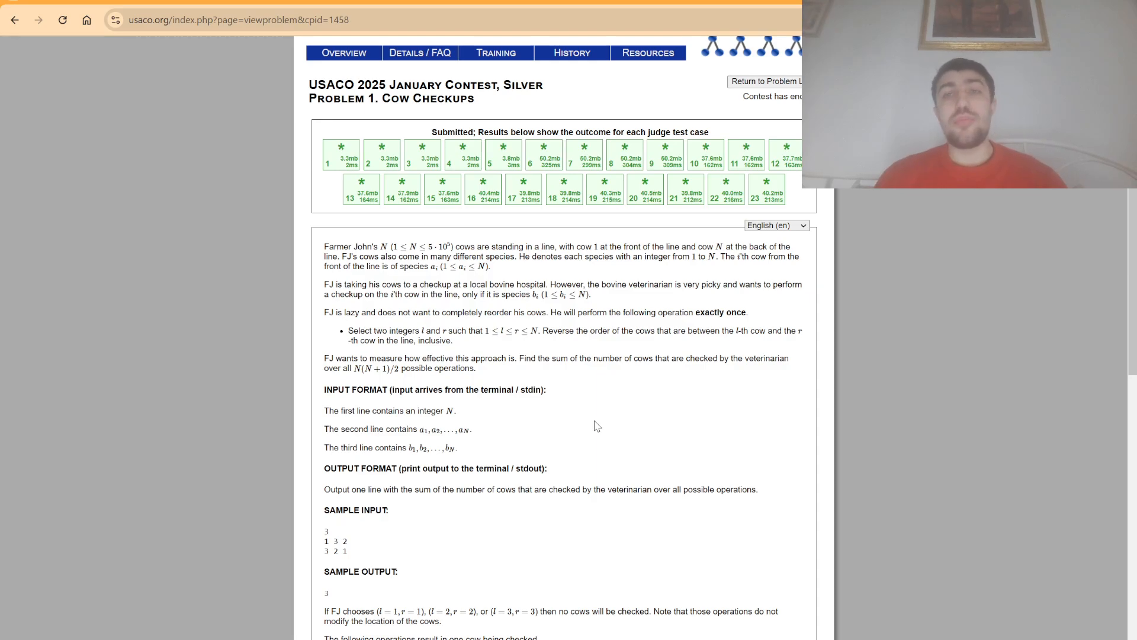
scroll("down", 3)
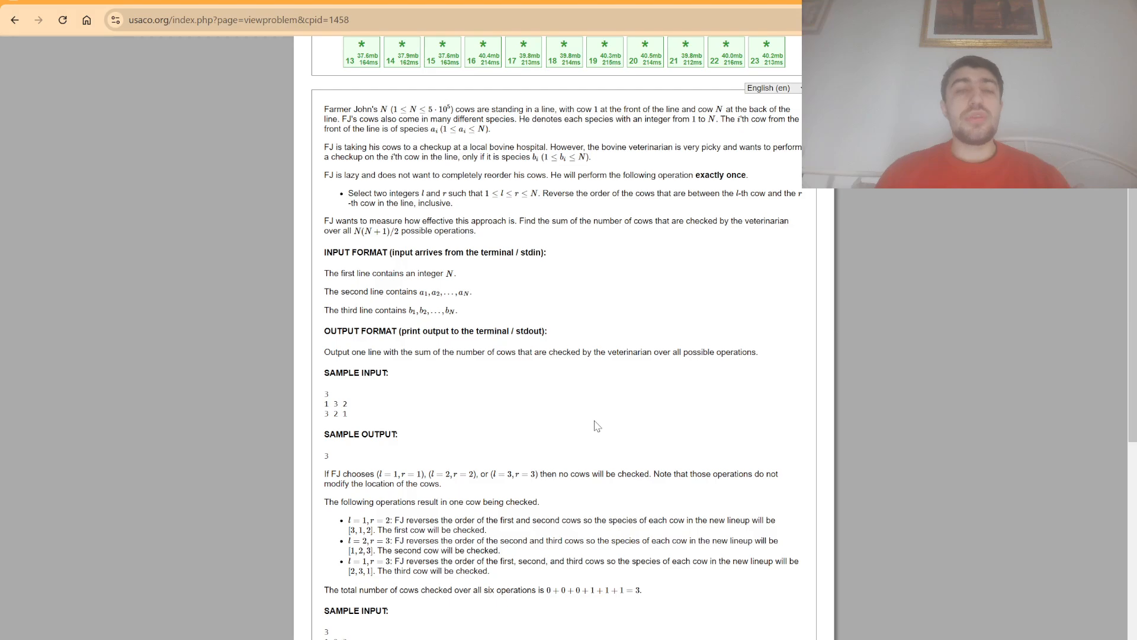
double_click(336, 403)
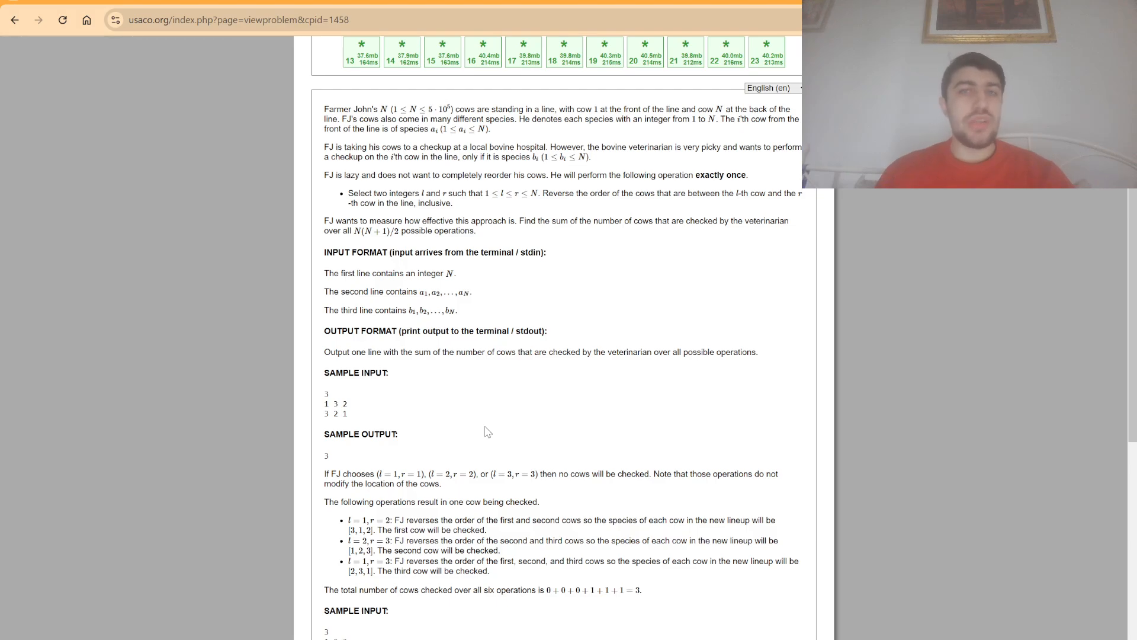
mouse_move(536, 385)
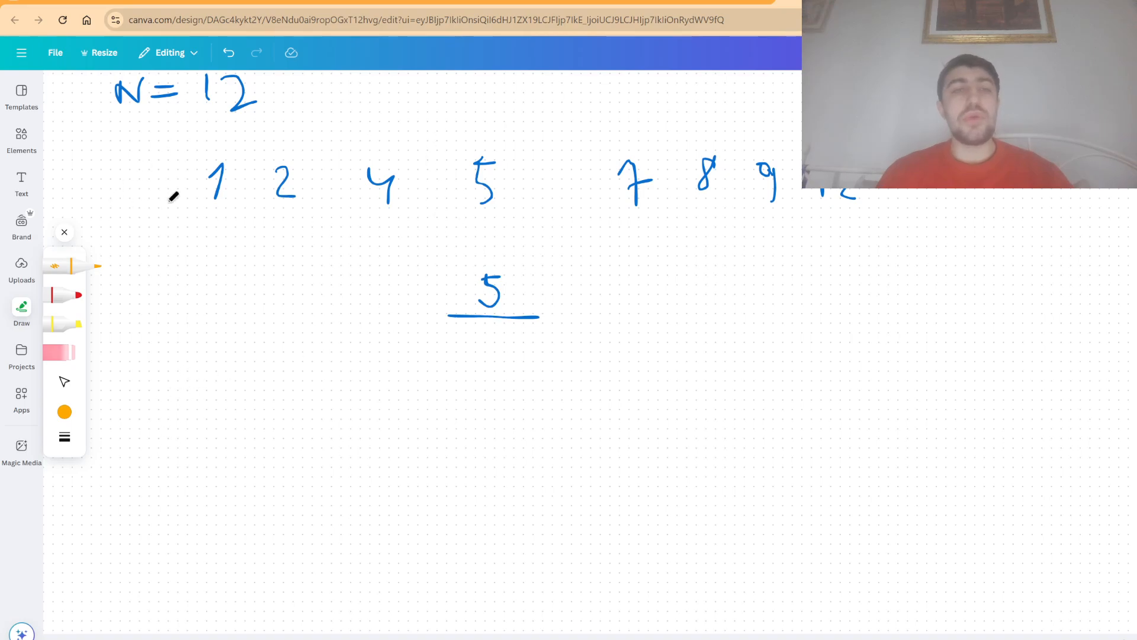
left_click_drag(178, 369, 373, 431)
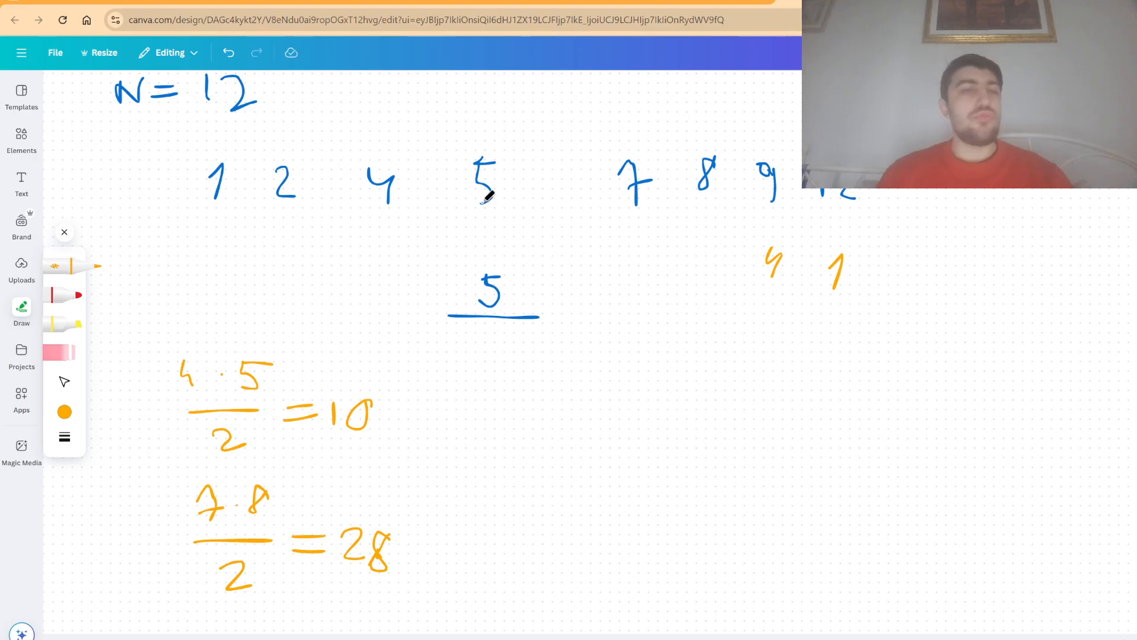
mouse_move(675, 159)
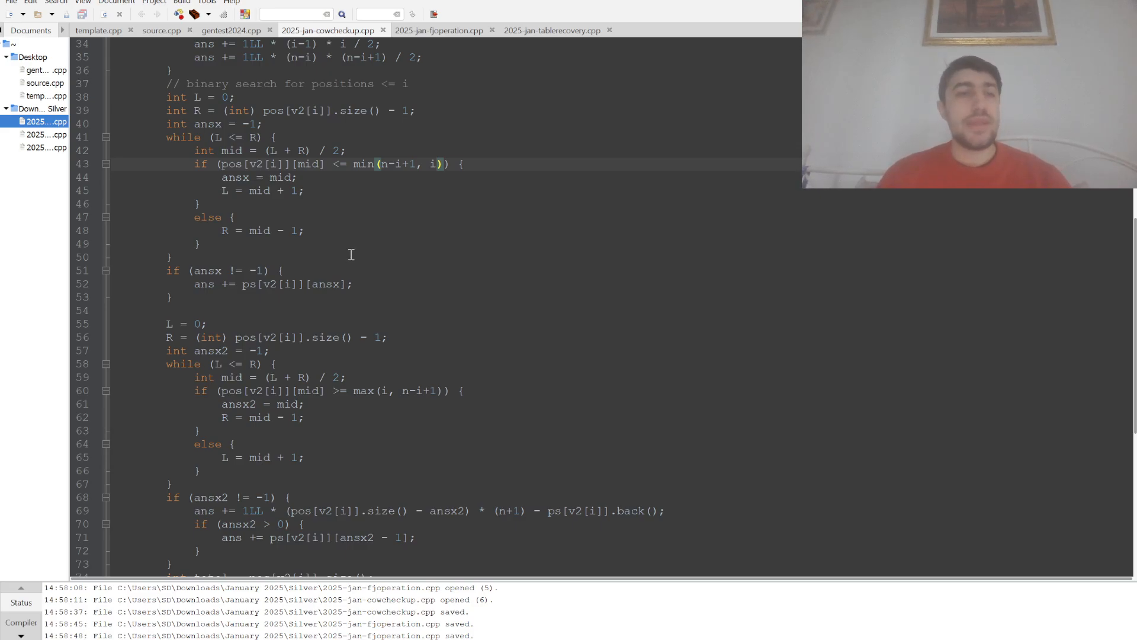
scroll("down", 3)
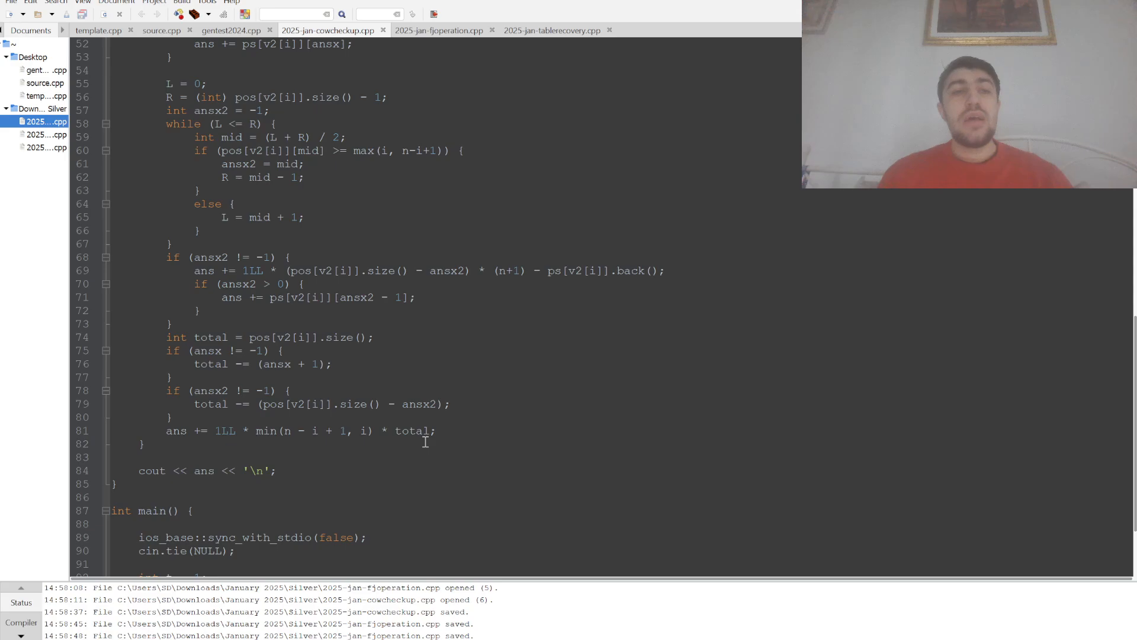